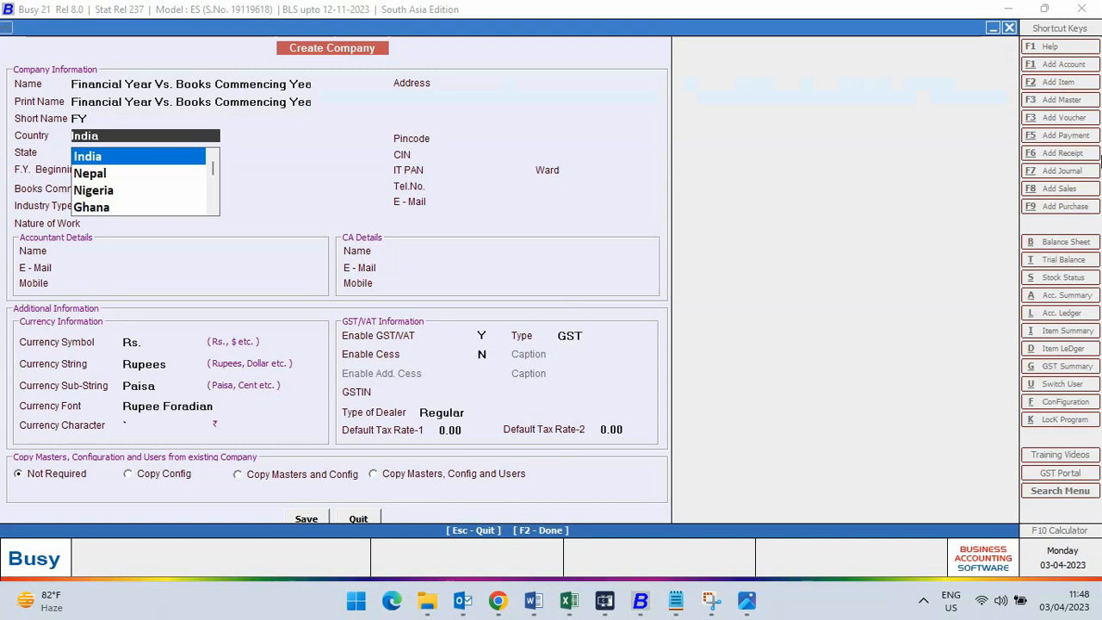
# Step: Choose India as the new company's country
pyautogui.click(86, 155)
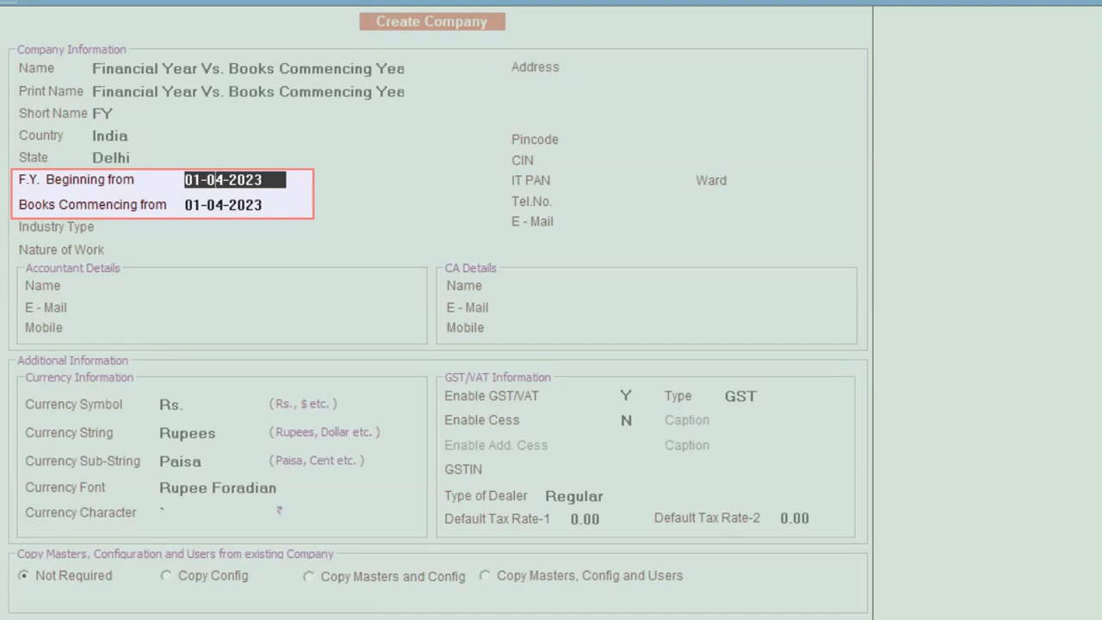
pyautogui.write('10')
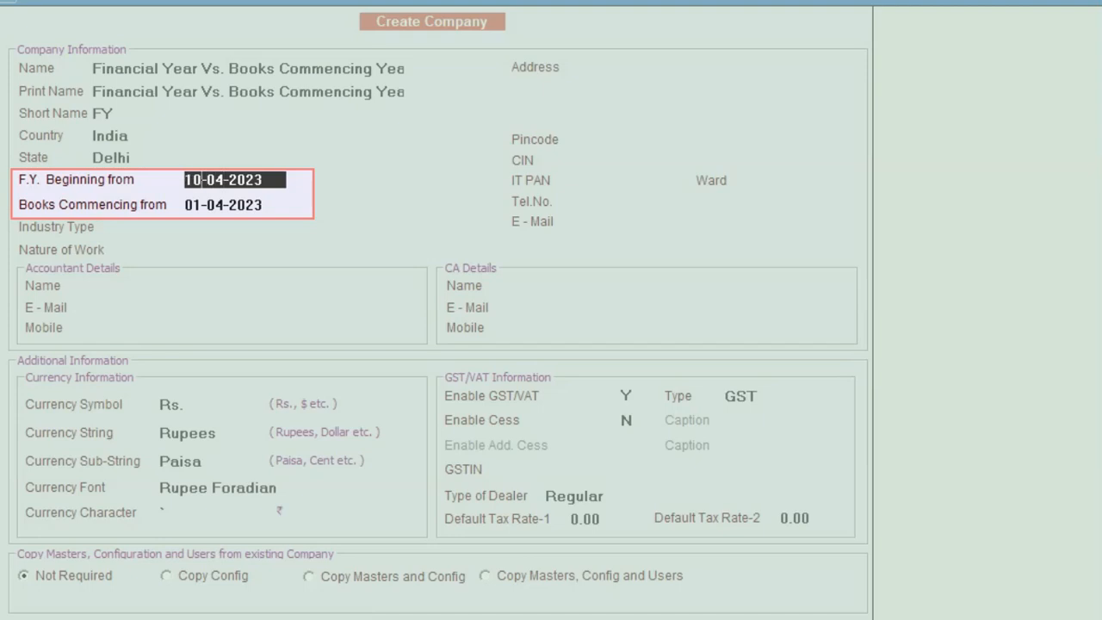
pyautogui.press('Enter')
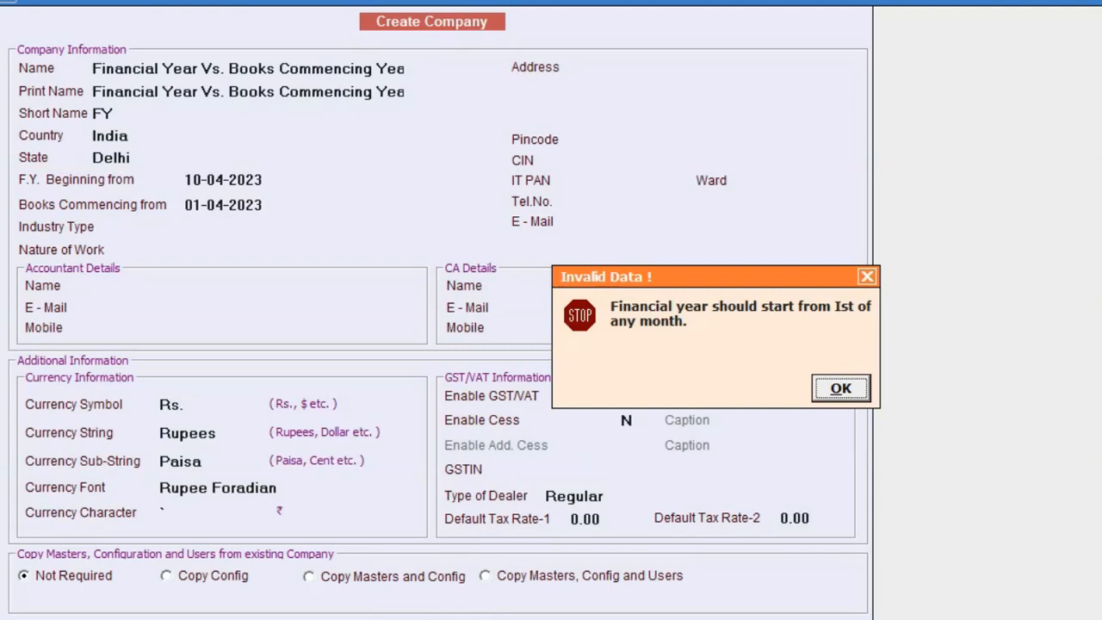
pyautogui.click(841, 387)
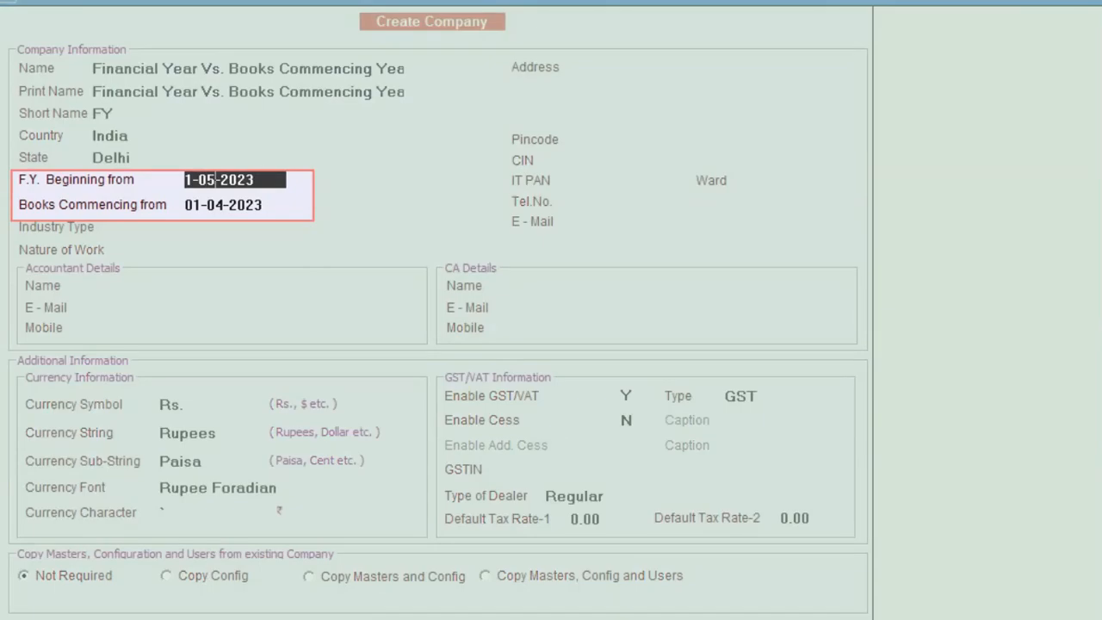
pyautogui.write('01-05-2023')
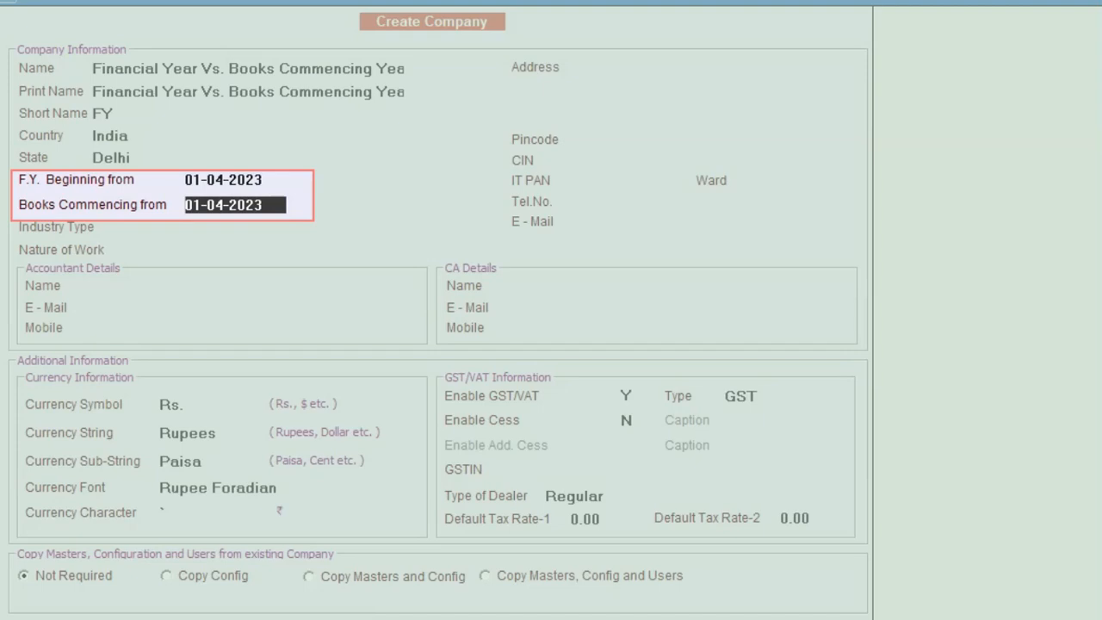
# Step: Enter 10-05-23 as the books commencing date for the company
pyautogui.write('10-05')
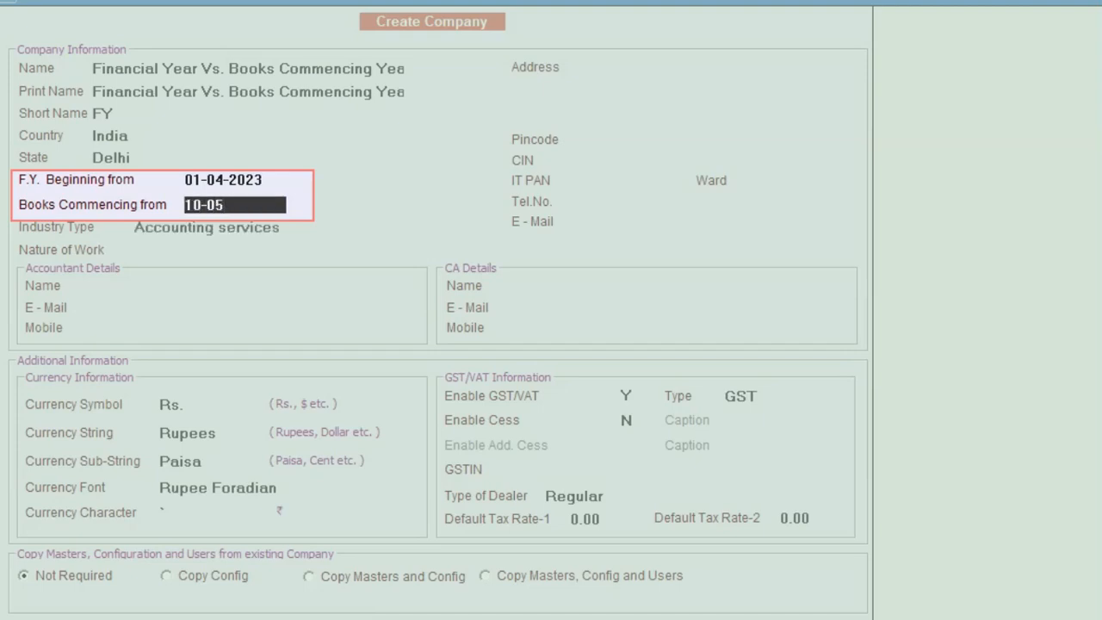
pyautogui.write('23')
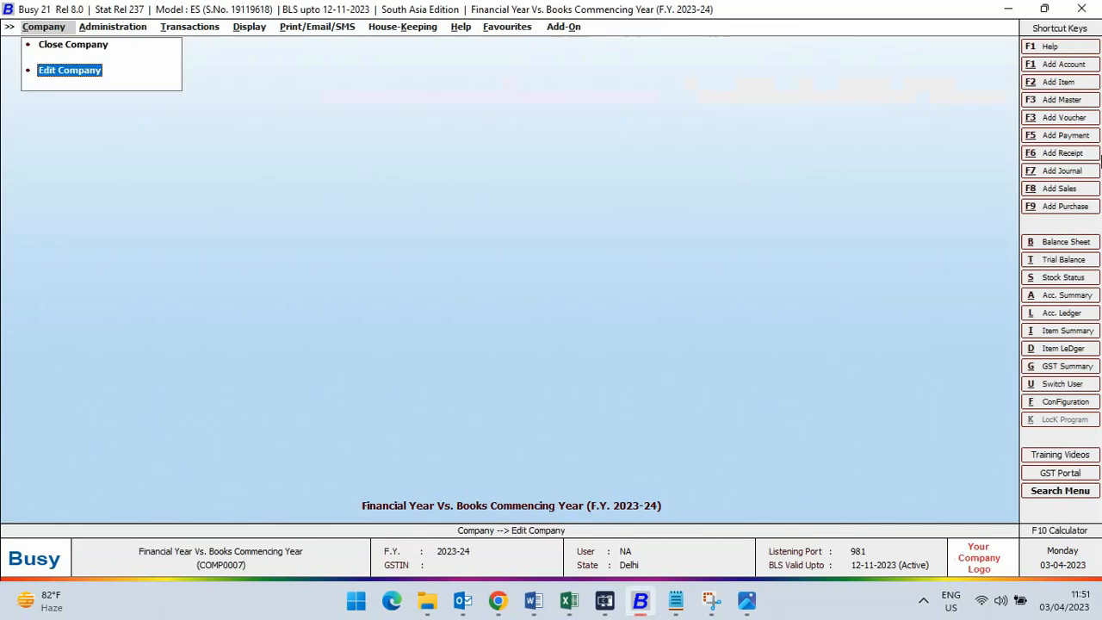
# Step: Attempt editing the company's F.Y. start, accept the mismatch rejection, and quit without saving
pyautogui.click(70, 69)
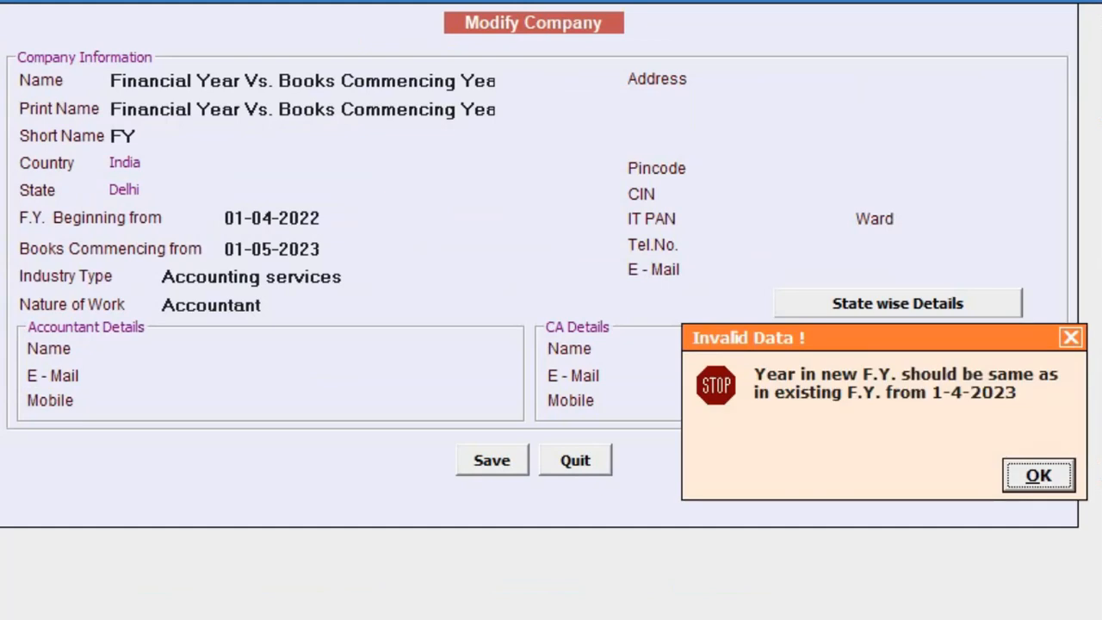
pyautogui.click(1034, 474)
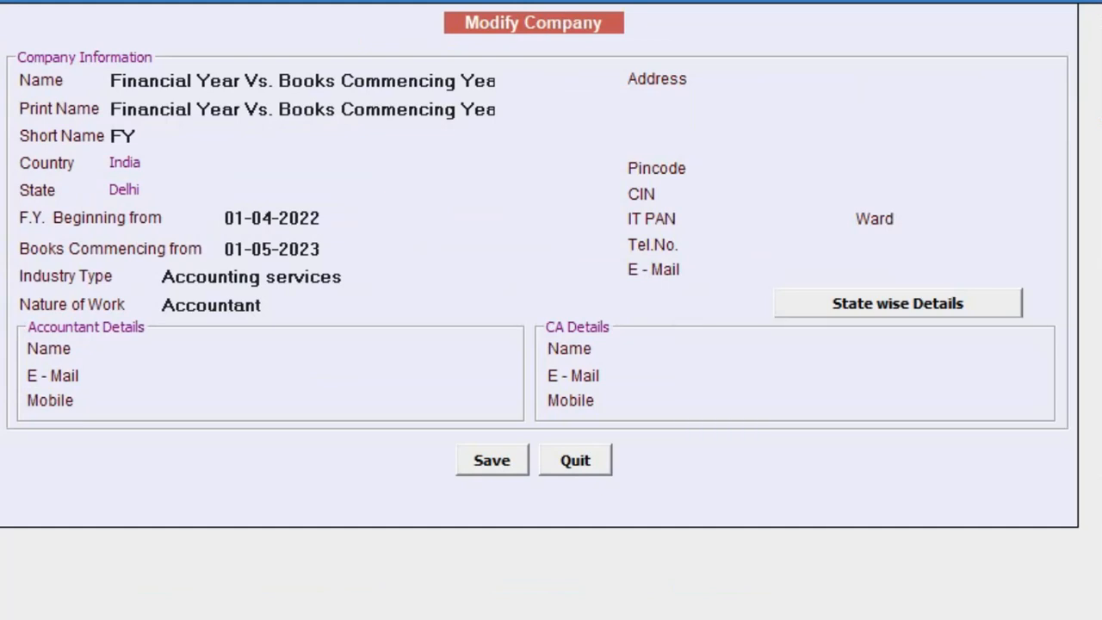
pyautogui.click(271, 218)
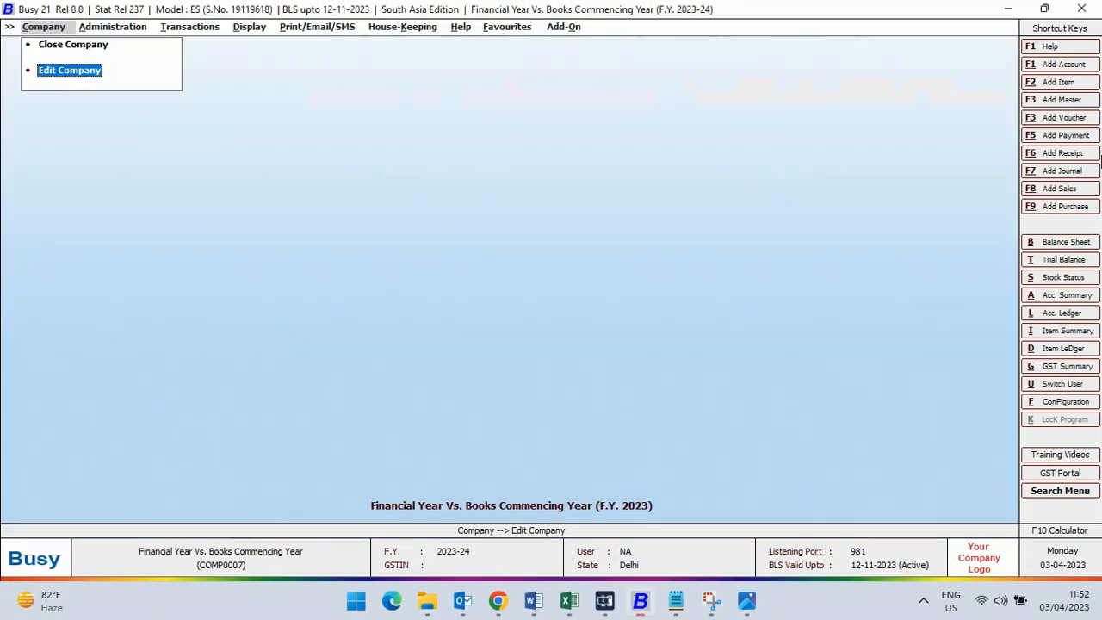
pyautogui.moveTo(190, 27)
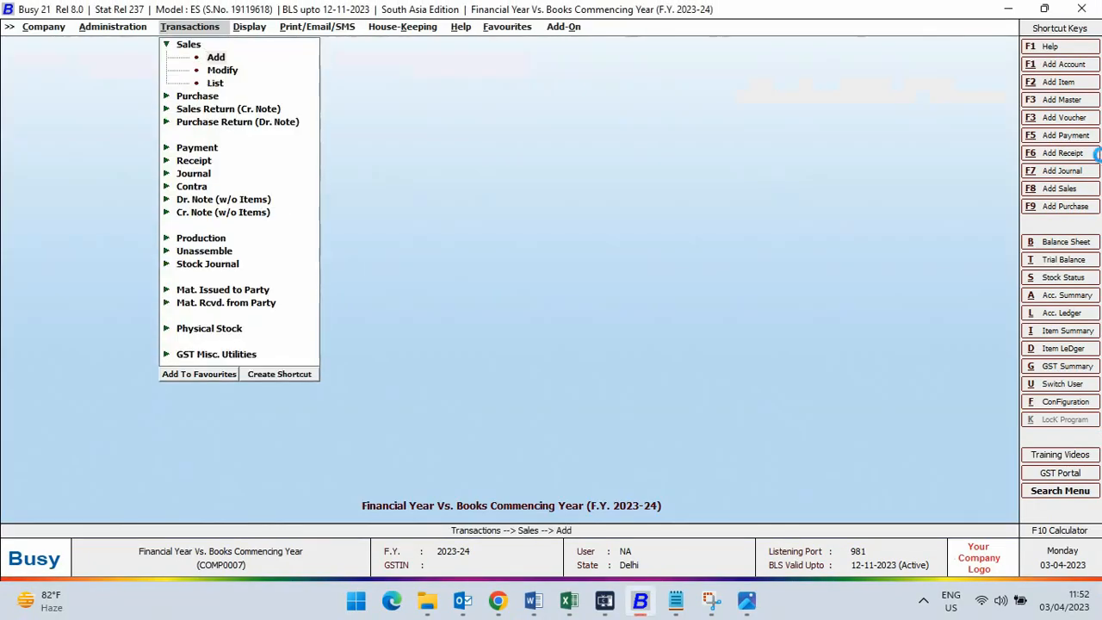
# Step: Start a sales voucher dated 01-04-2023 and acknowledge its rejection as before books commencing
pyautogui.click(209, 57)
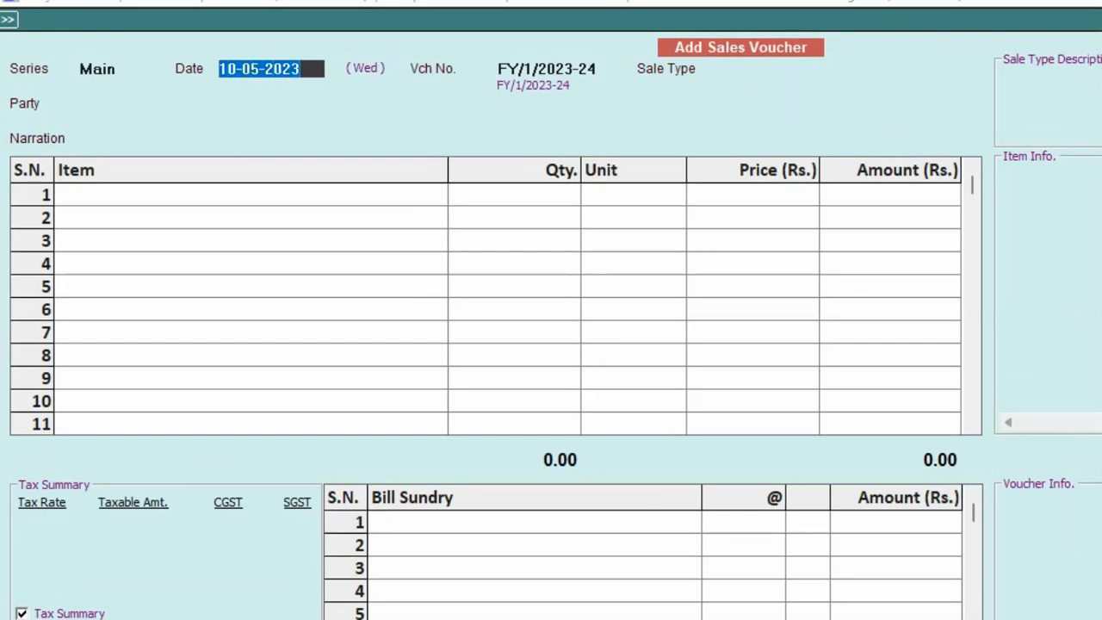
pyautogui.write('01-04-2023')
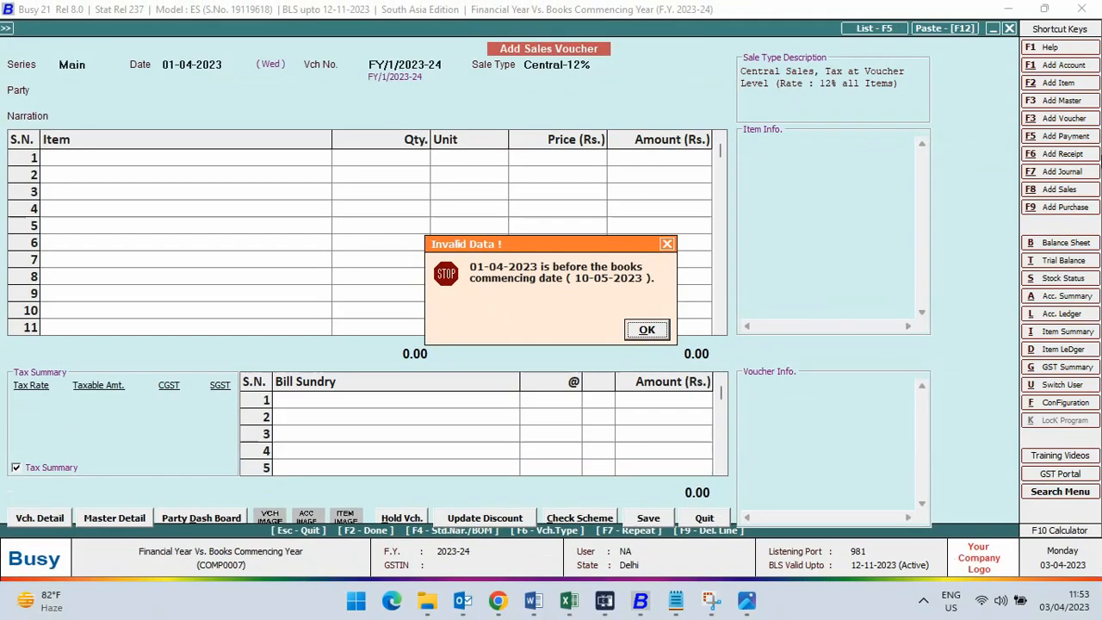
pyautogui.click(646, 330)
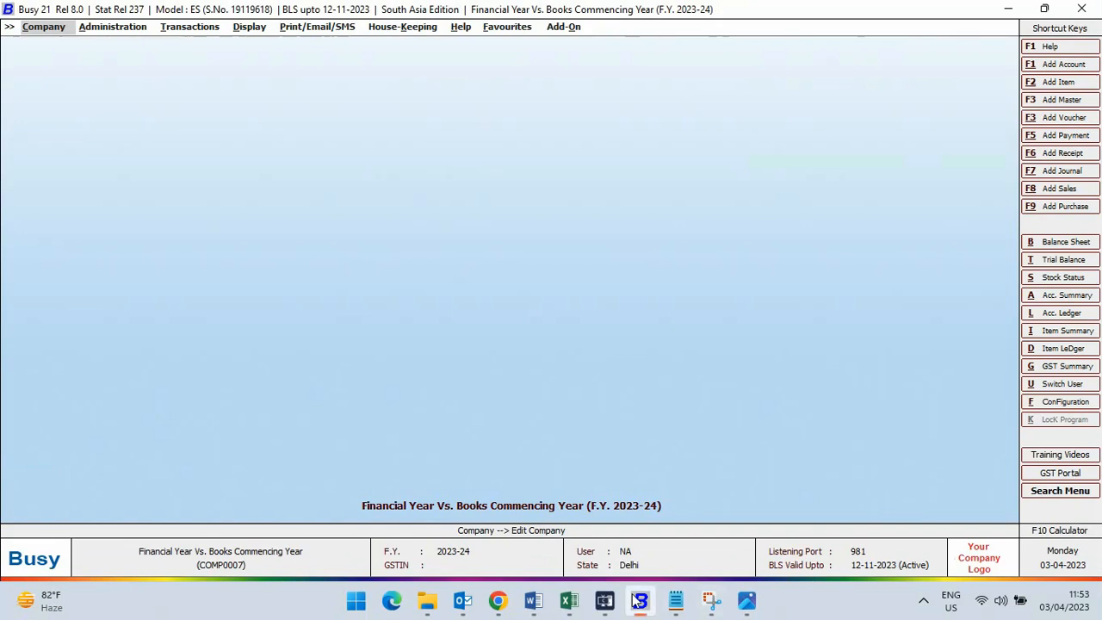
pyautogui.moveTo(622, 598)
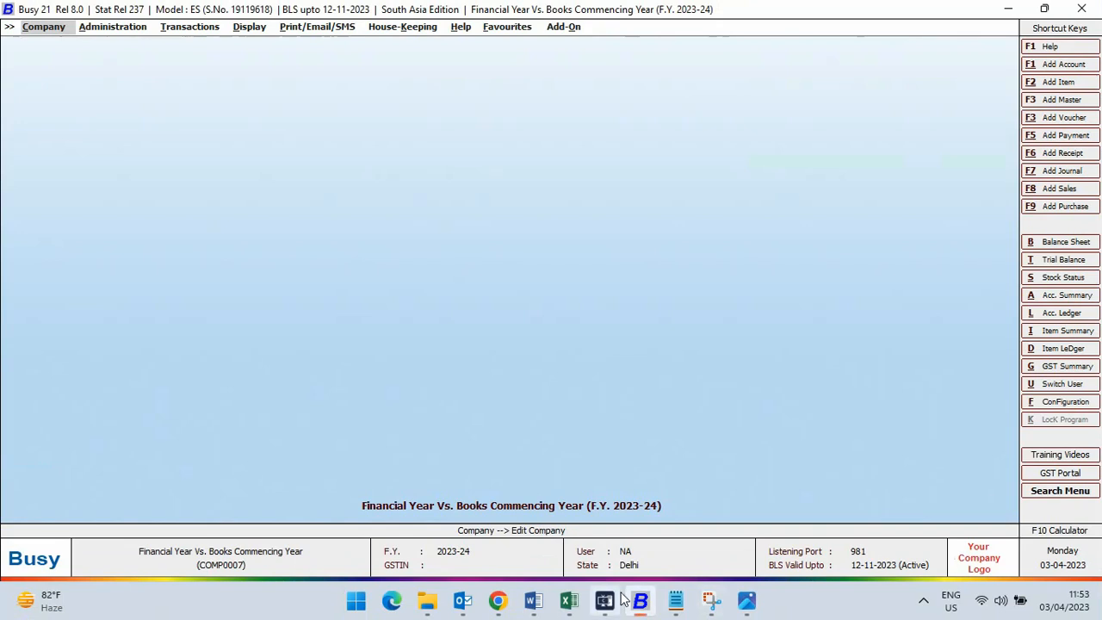